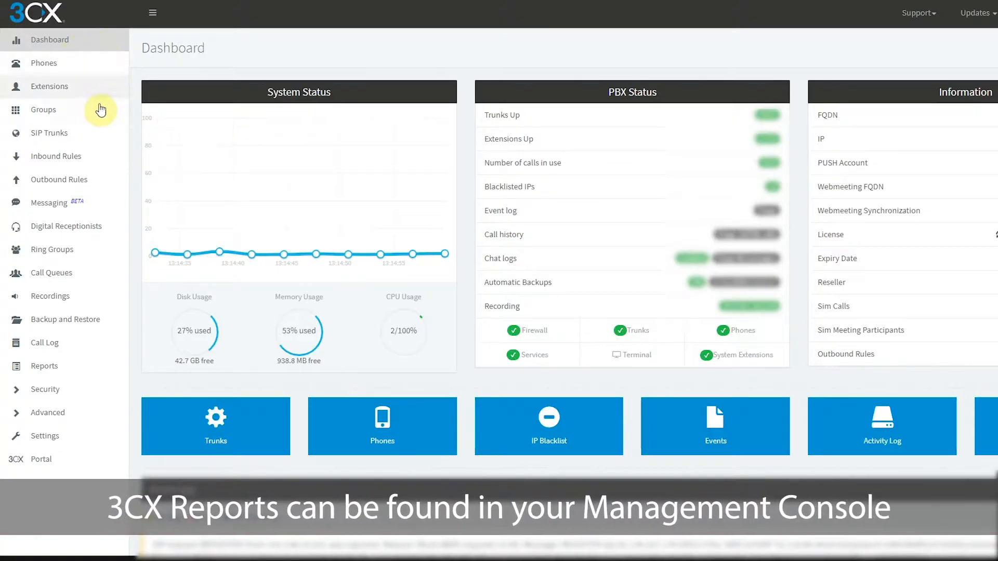
{"action": "mouse_move", "coordinate": [95, 344]}
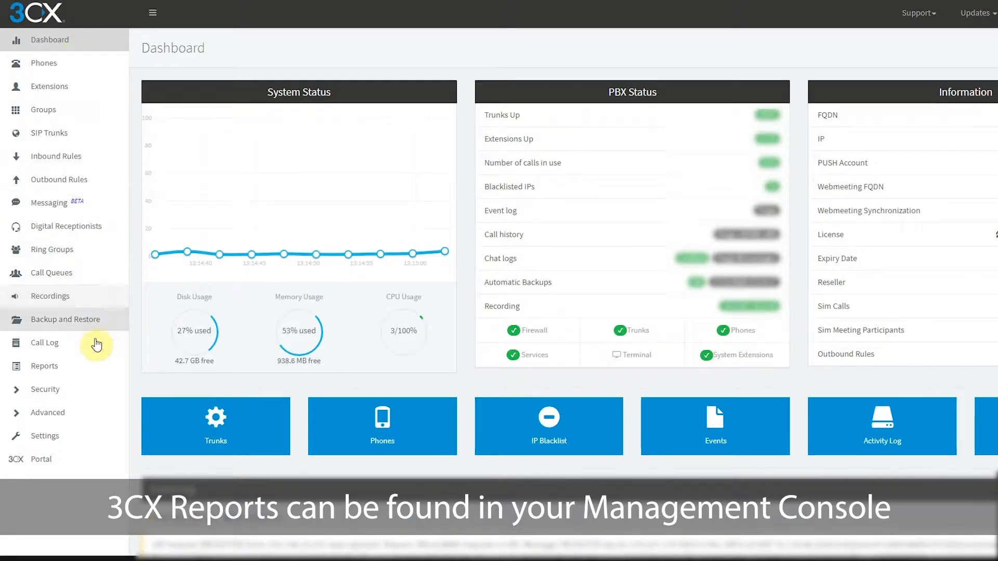
Go to the Reports page from the Dashboard sidebar
{"action": "left_click", "coordinate": [44, 365]}
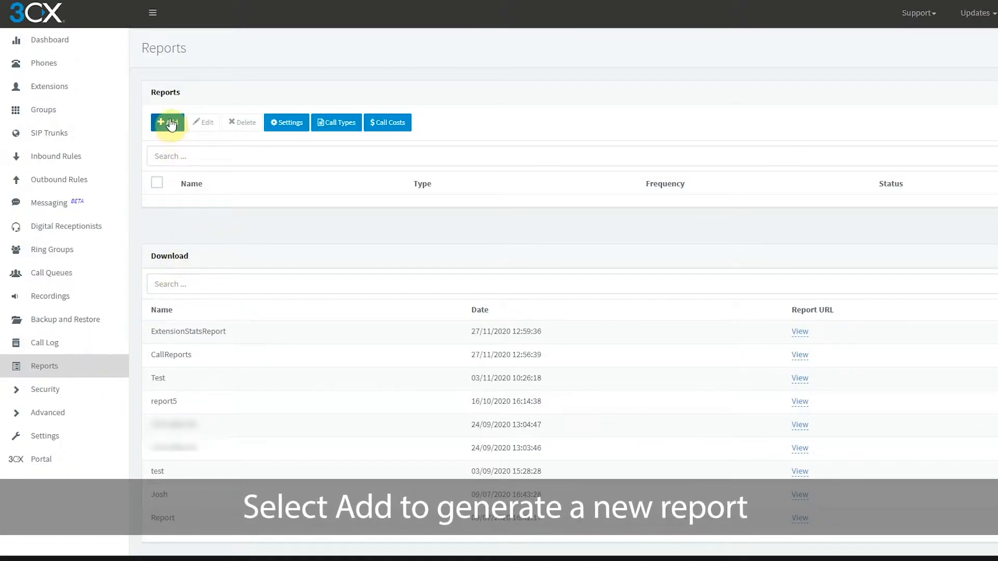
Add a new report and browse the report types to Extension Statistic Report
{"action": "left_click", "coordinate": [168, 122]}
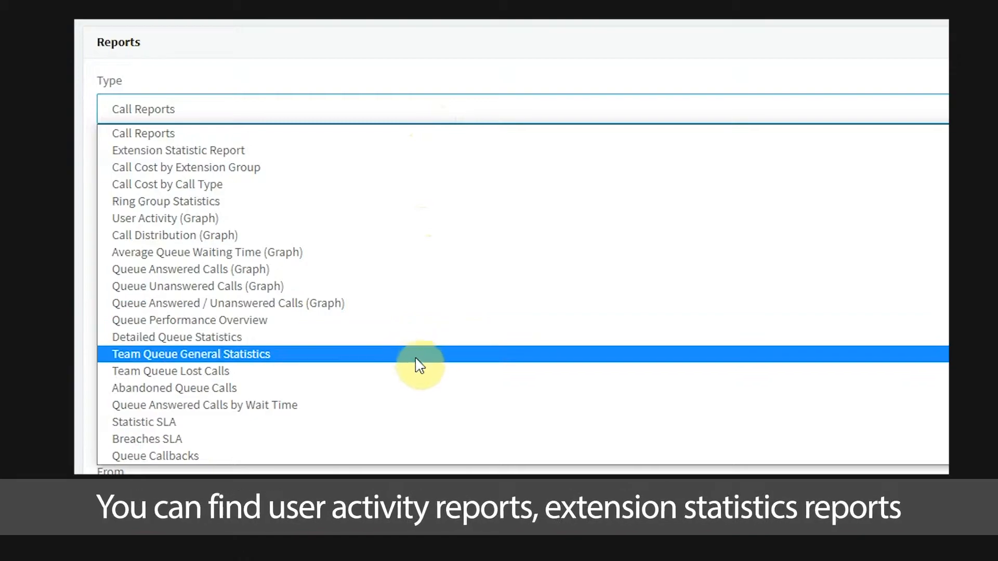
{"action": "scroll", "scroll_direction": "down", "scroll_amount": 3}
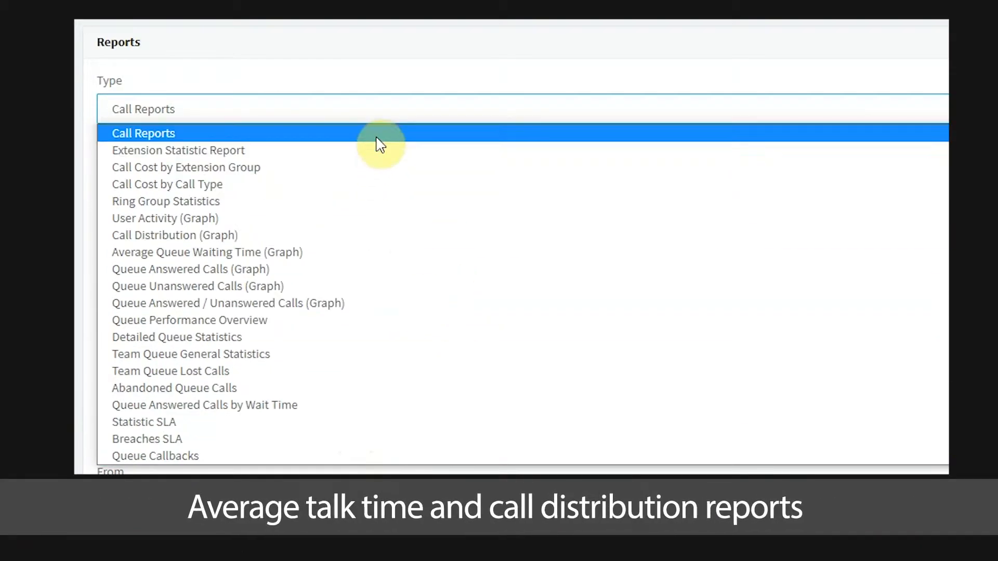
{"action": "mouse_move", "coordinate": [382, 150]}
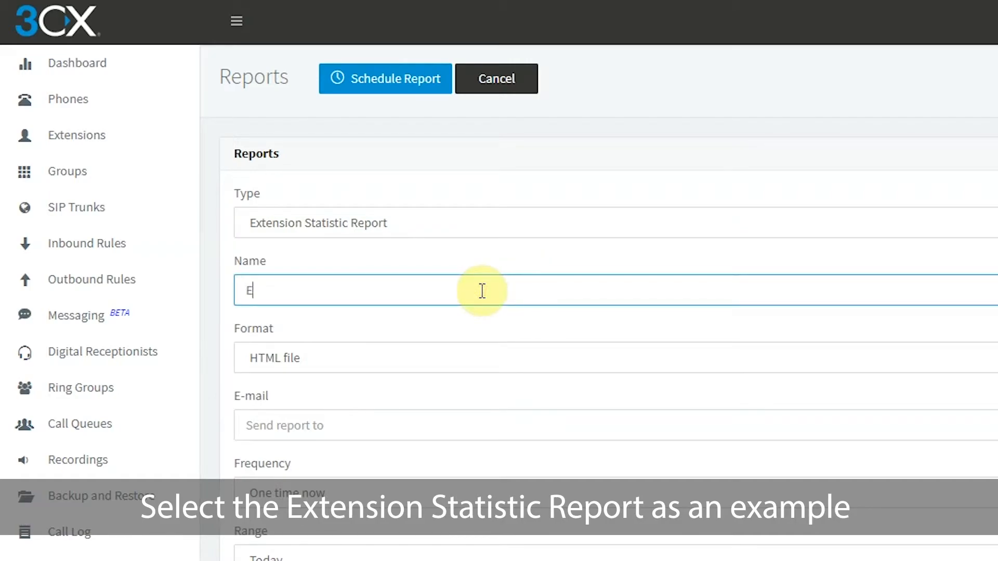
Name the report 'Extension Statistics Report' with HTML file format
{"action": "type", "text": "Extension Stat"}
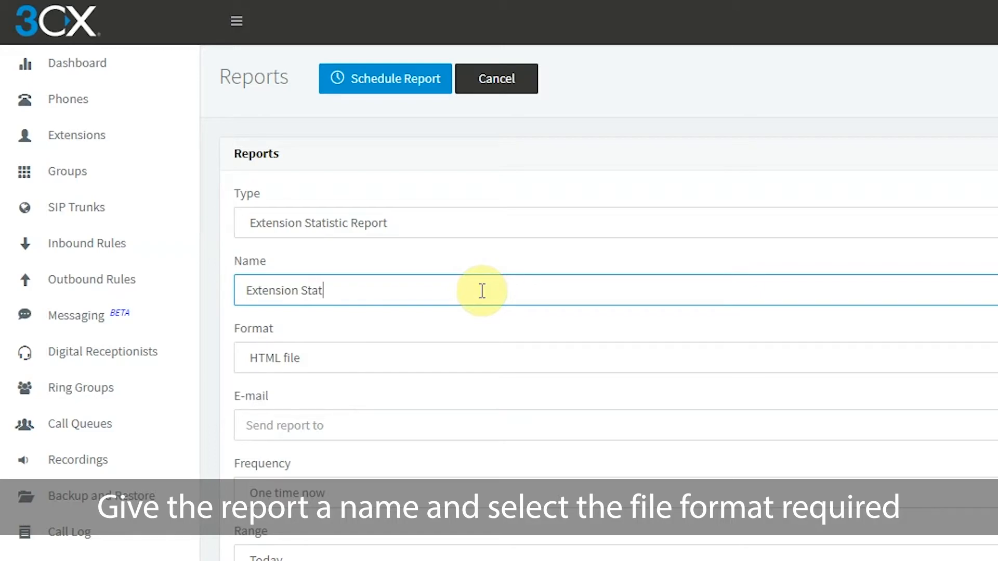
{"action": "type", "text": "istics Repor"}
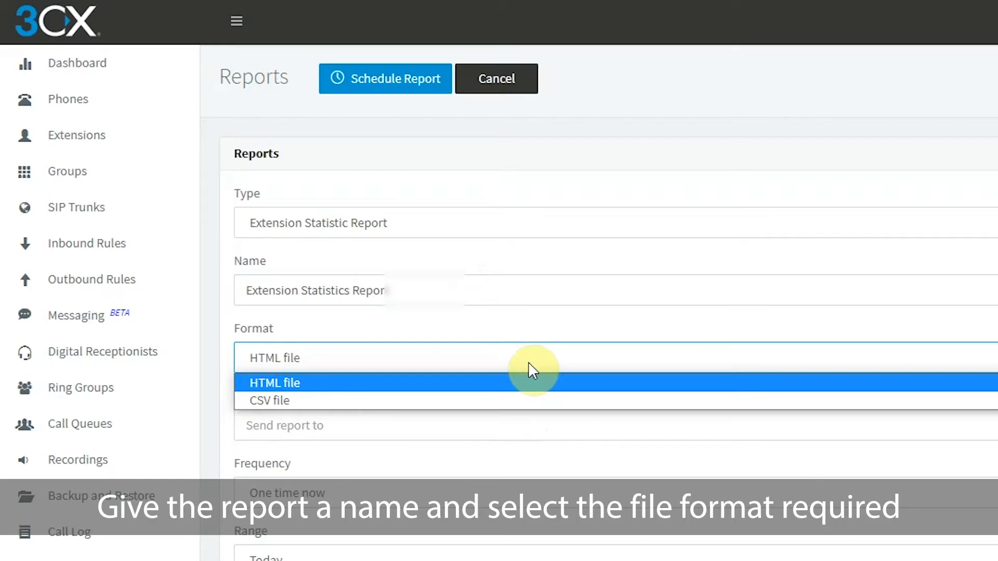
{"action": "left_click", "coordinate": [275, 383]}
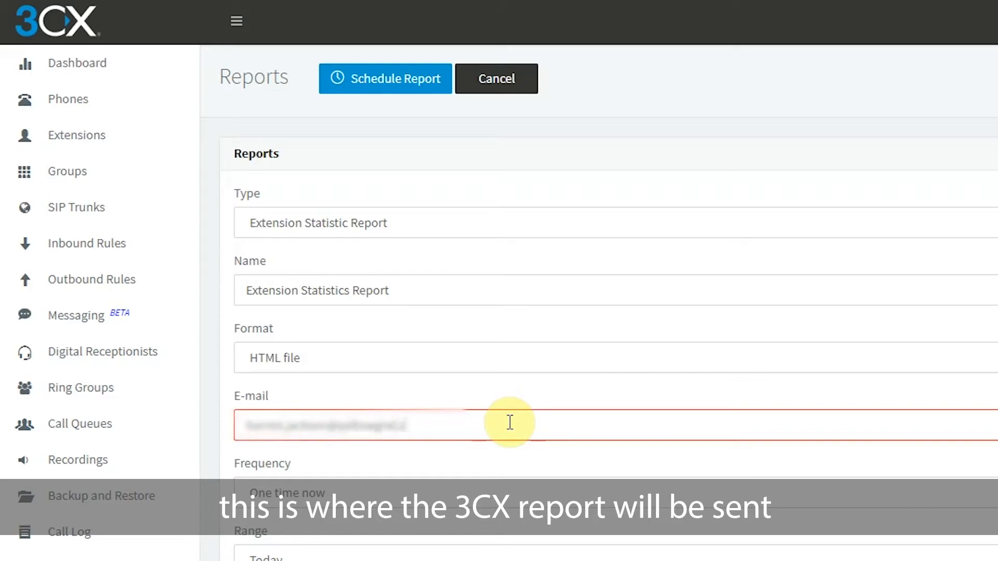
Schedule the report weekly on Friday at 17:00
{"action": "scroll", "scroll_direction": "down", "scroll_amount": 3}
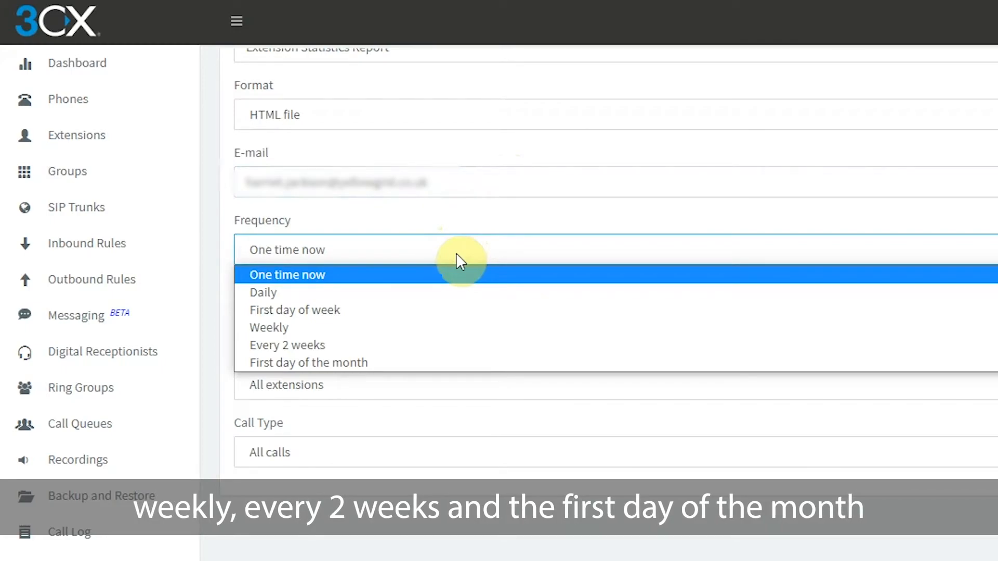
{"action": "mouse_move", "coordinate": [465, 292]}
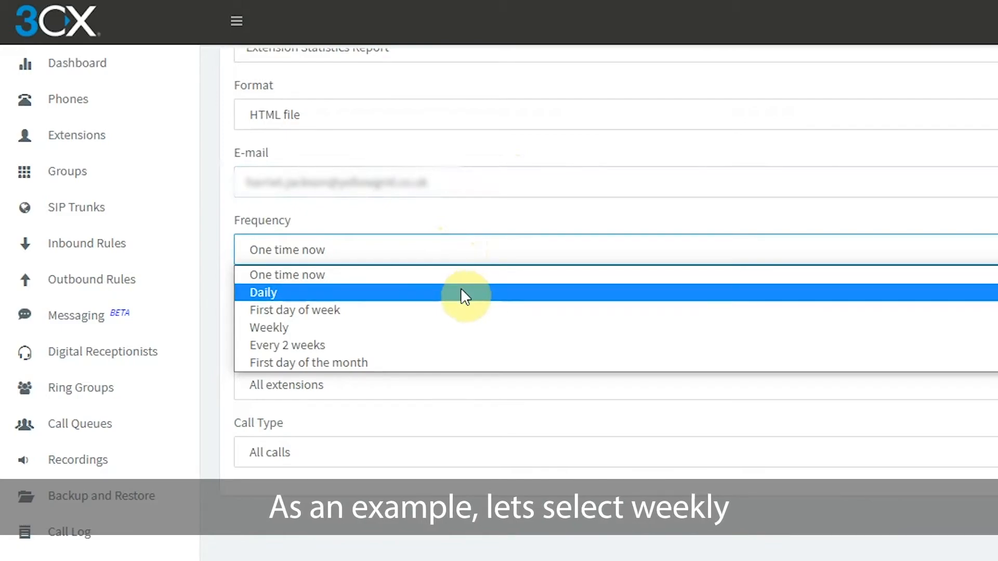
{"action": "left_click", "coordinate": [268, 326]}
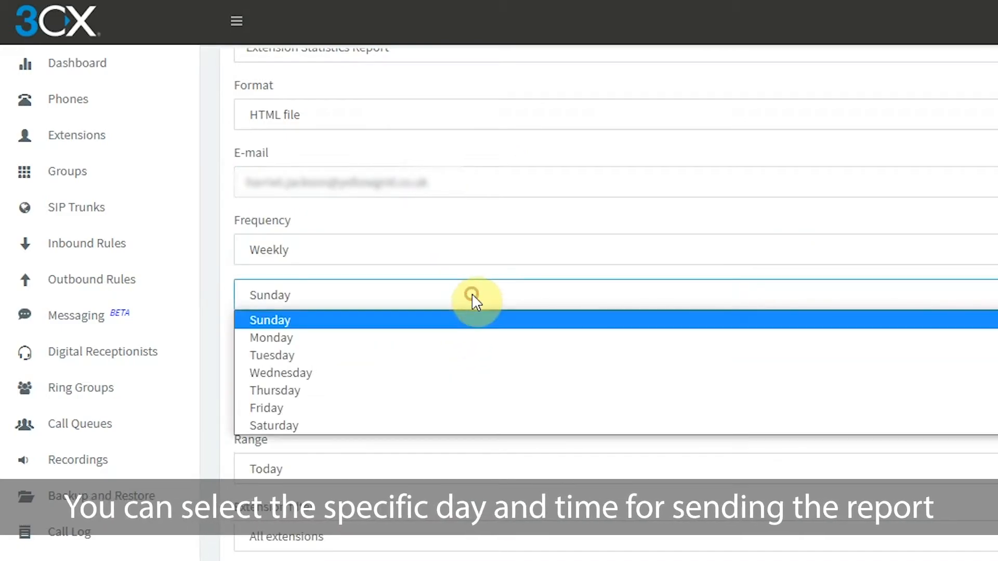
{"action": "mouse_move", "coordinate": [471, 354]}
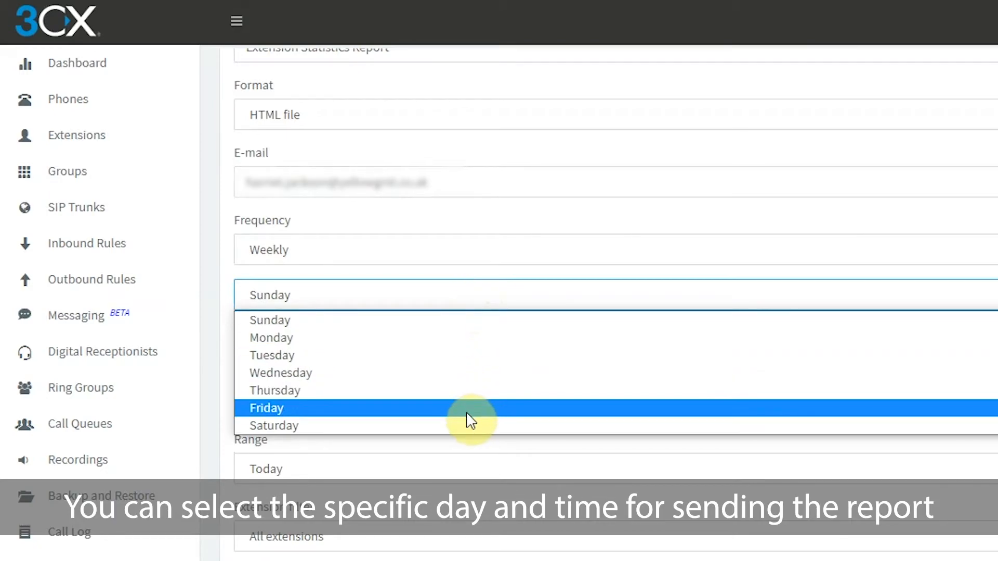
{"action": "left_click", "coordinate": [266, 408]}
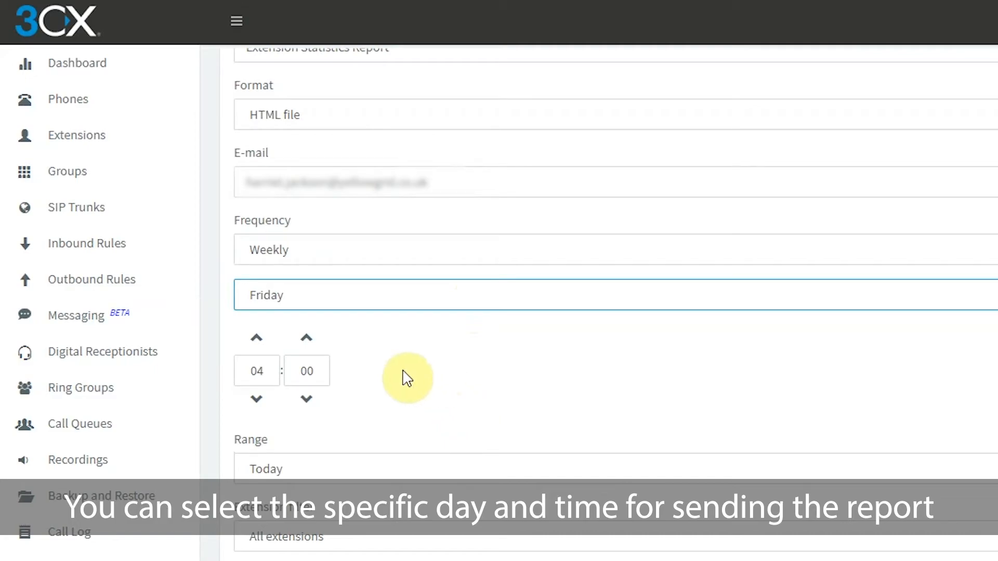
{"action": "left_click", "coordinate": [255, 337]}
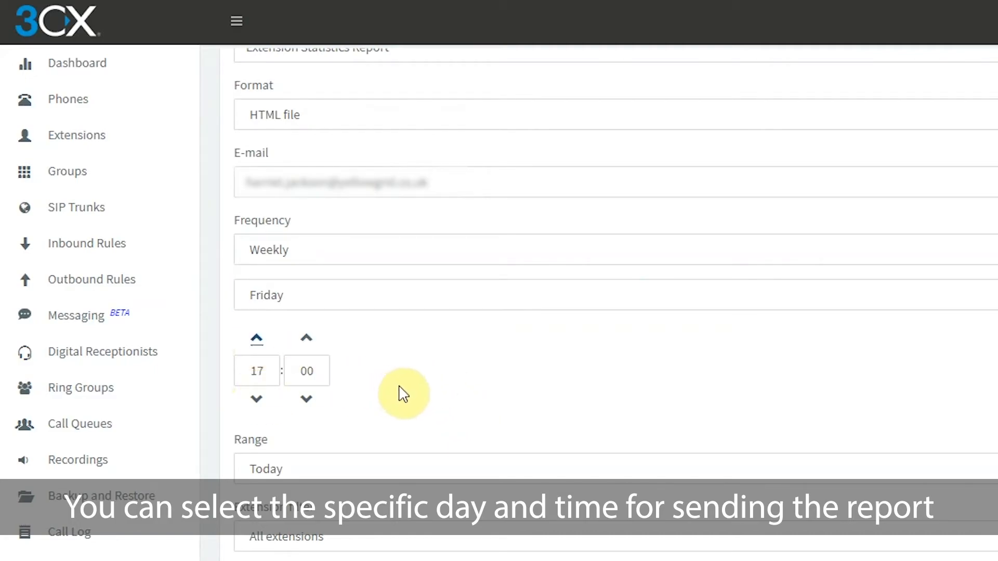
{"action": "scroll", "scroll_direction": "down", "scroll_amount": 3}
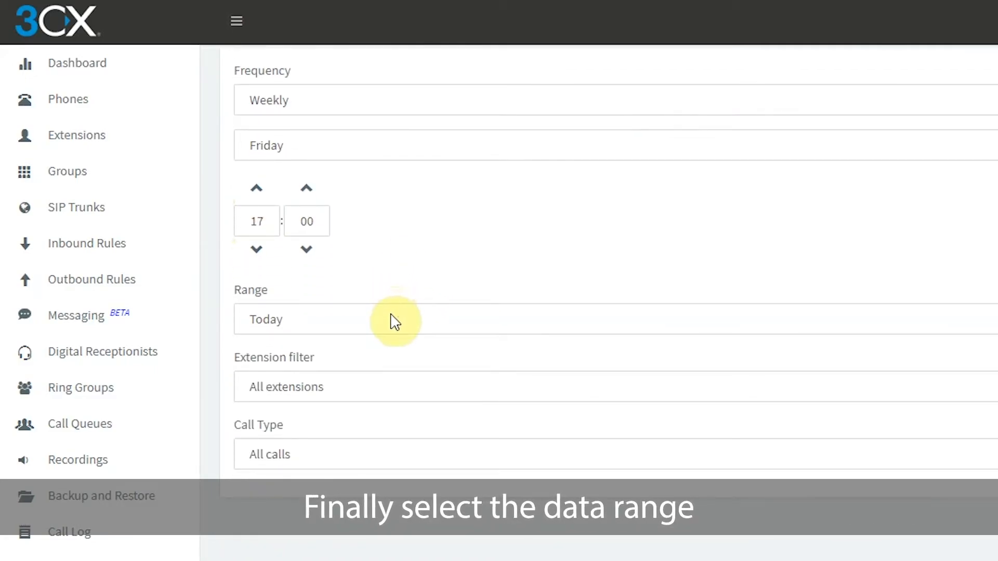
{"action": "left_click", "coordinate": [382, 319]}
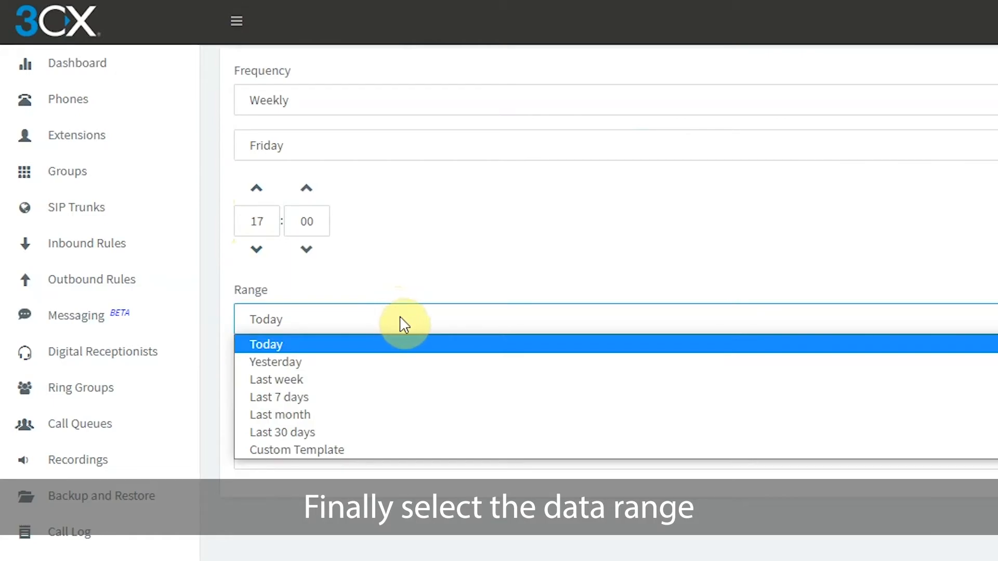
{"action": "left_click", "coordinate": [265, 344]}
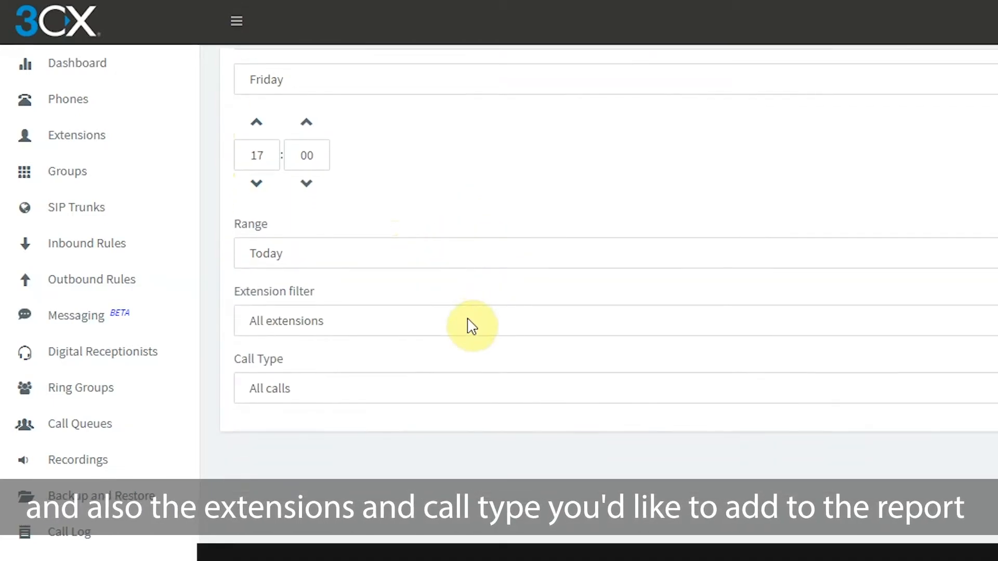
{"action": "left_click", "coordinate": [470, 320]}
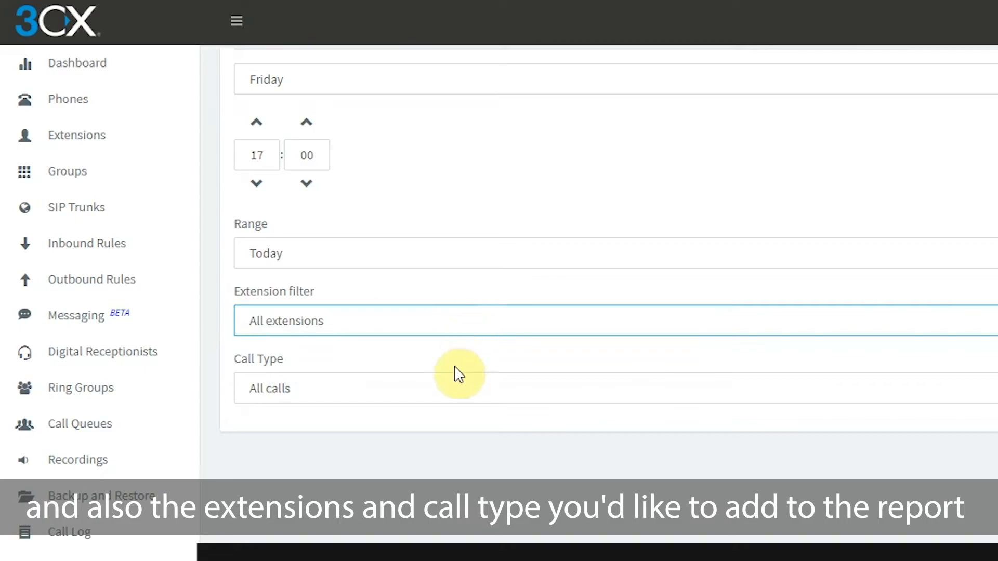
{"action": "left_click", "coordinate": [269, 388]}
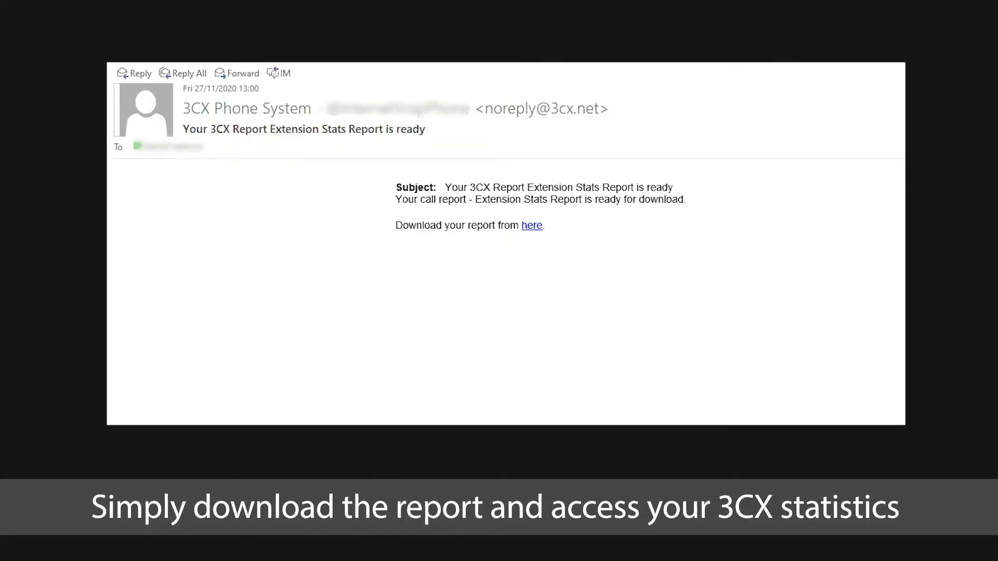
Download the Extension Stats Report from the 'here' link in the email
{"action": "left_click", "coordinate": [531, 225]}
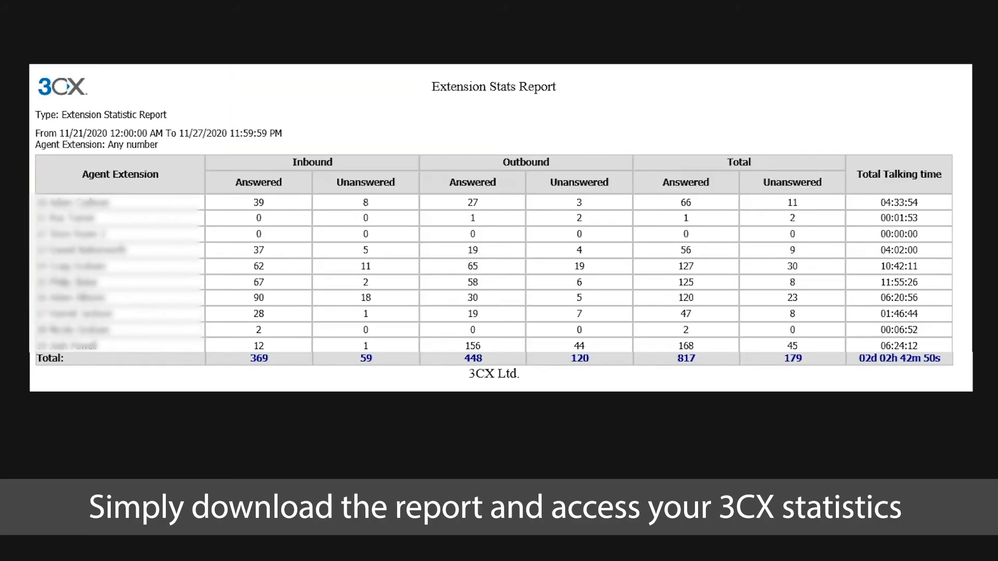